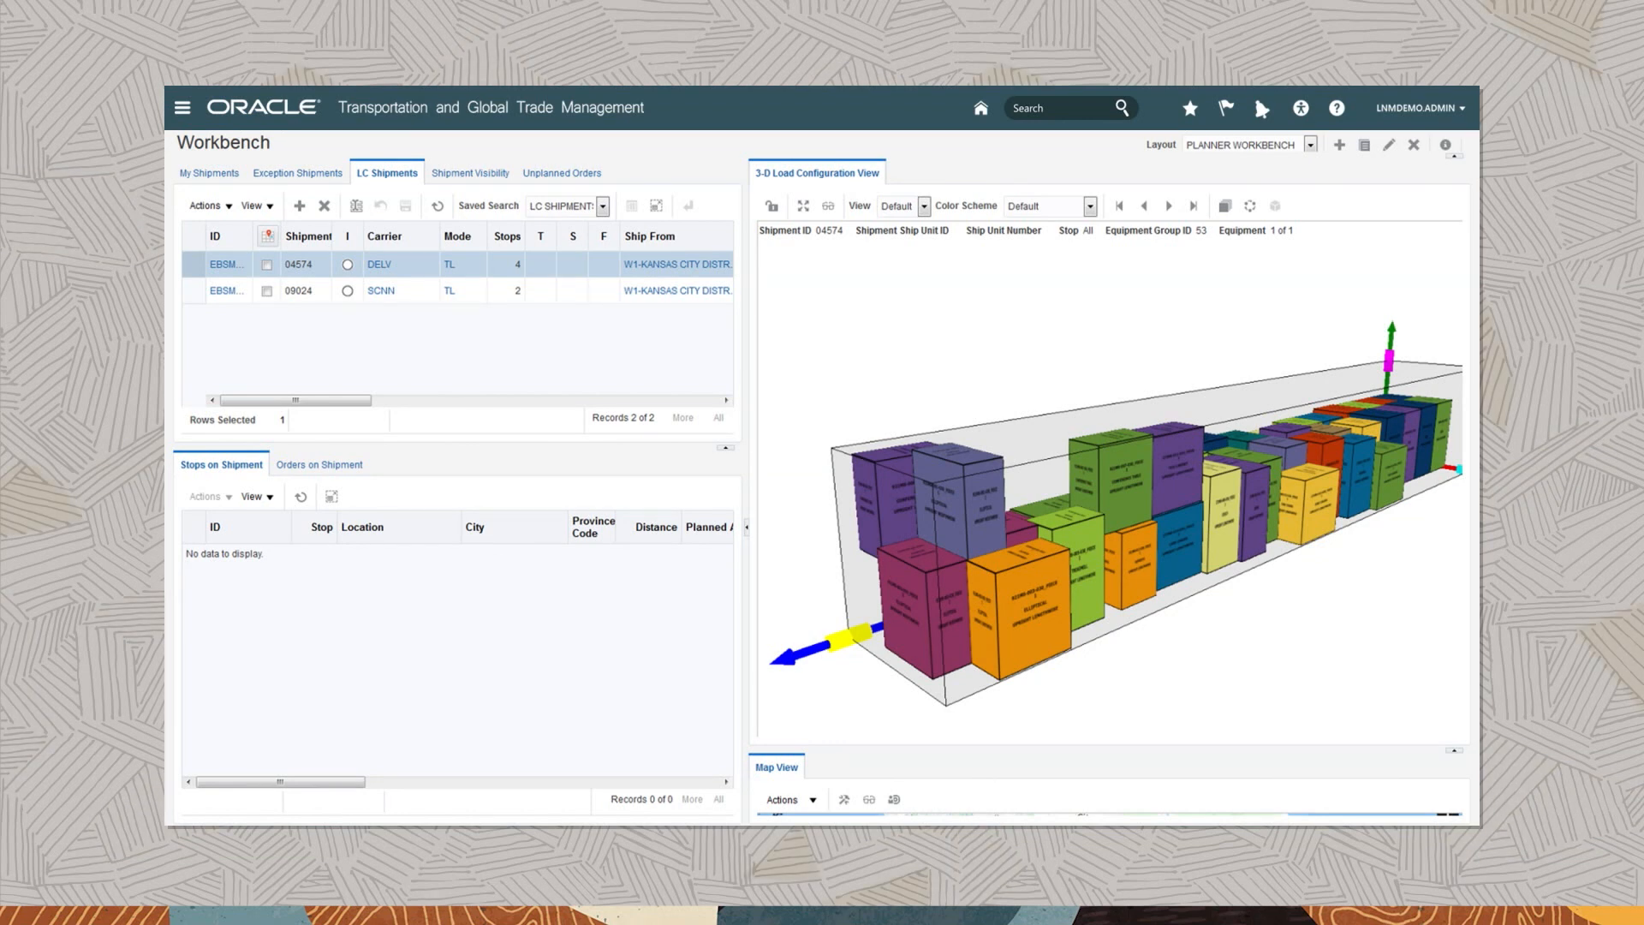
Advance shipment 04574's 3D load view to stop 2 of 4
click(319, 468)
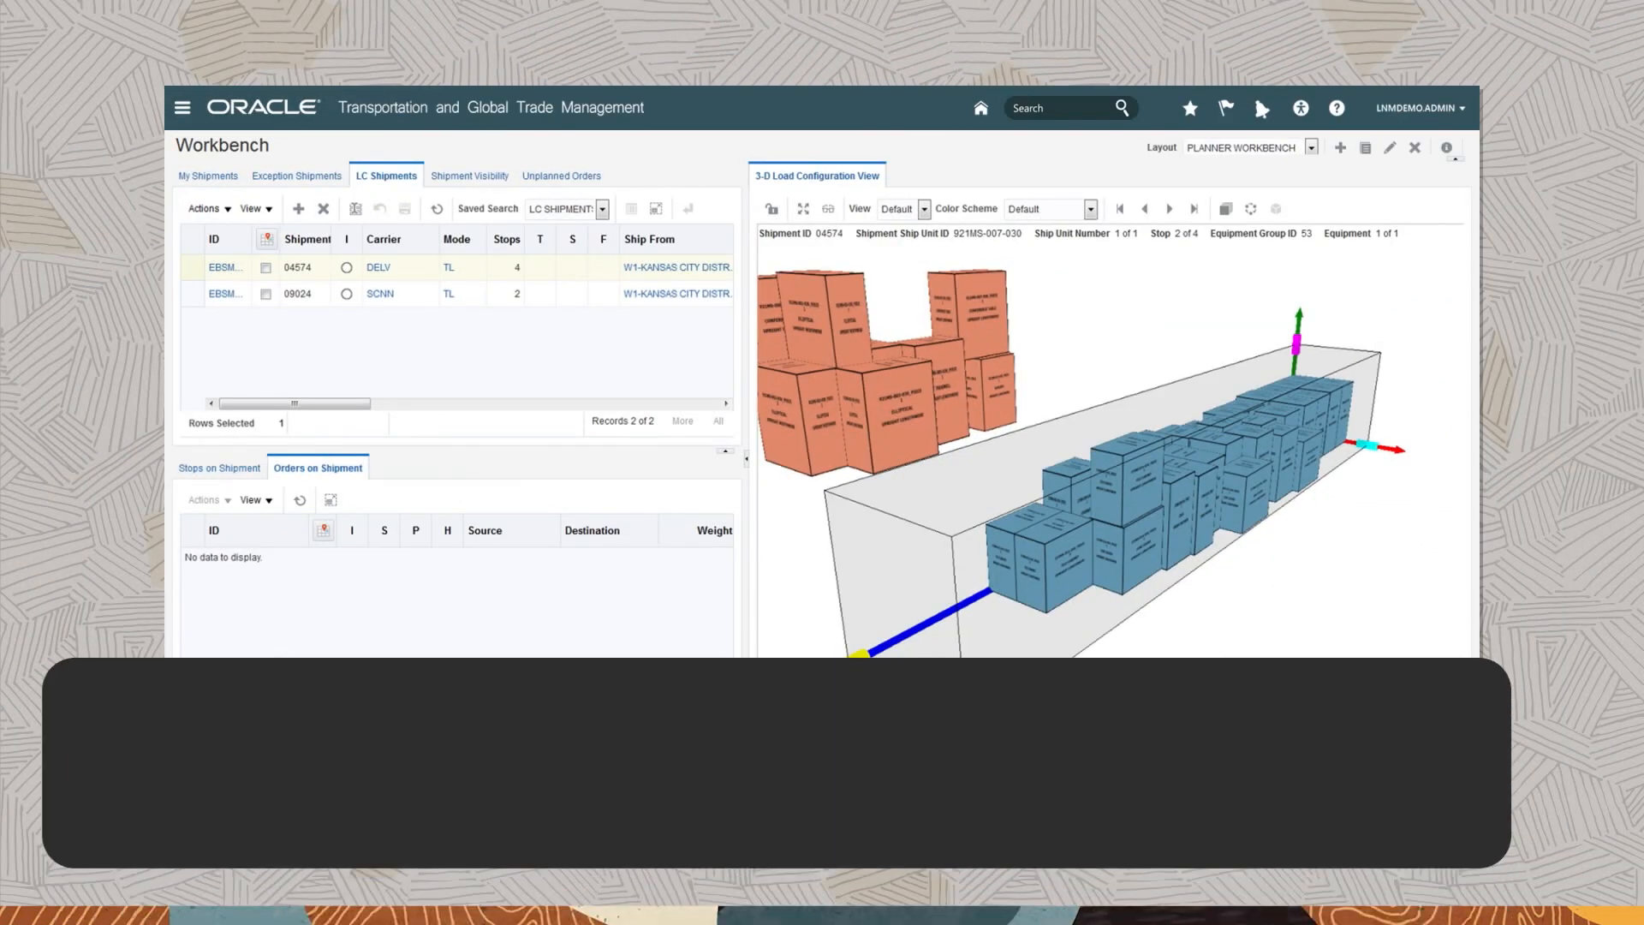